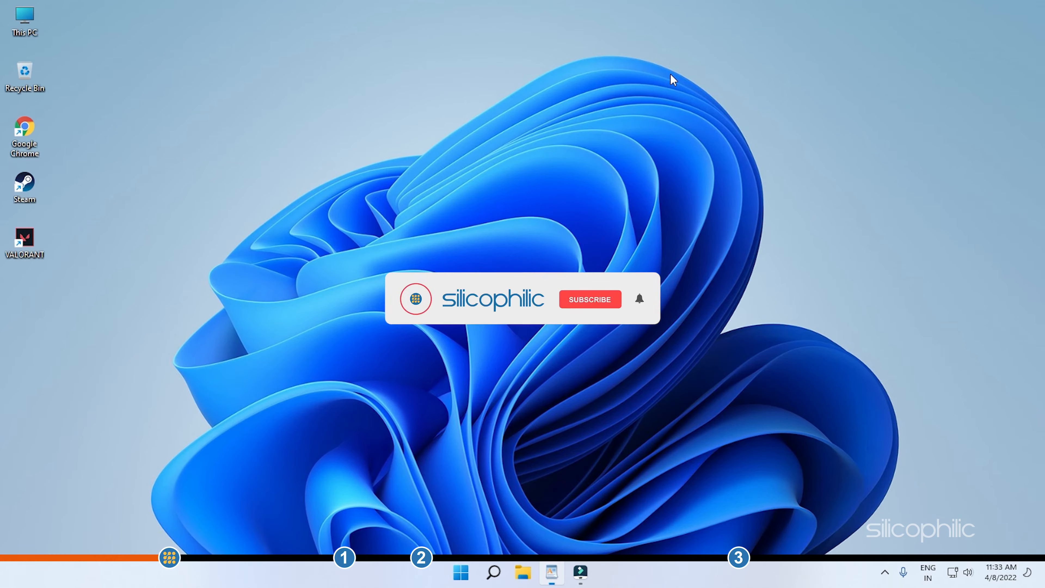
Launch Device Manager from the Start button's quick system tools menu
{"action": "left_click", "coordinate": [589, 299]}
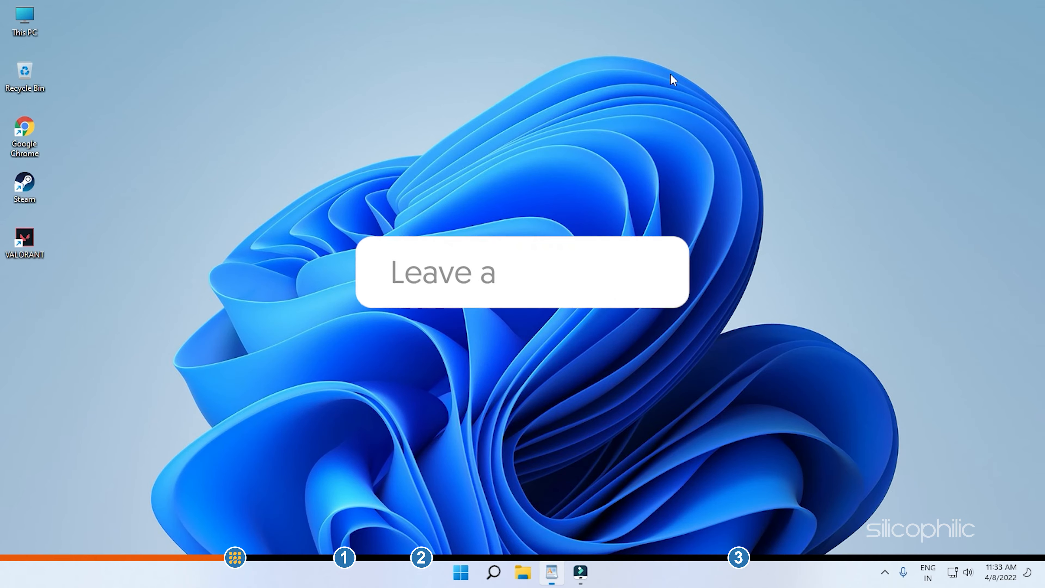
{"action": "type", "text": "comment!!"}
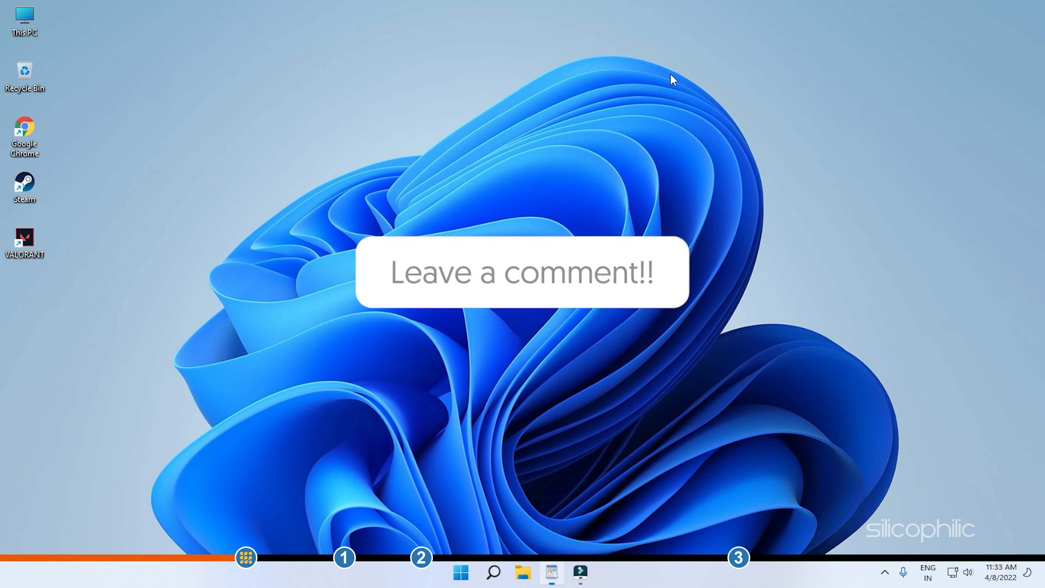
{"action": "type", "text": "L"}
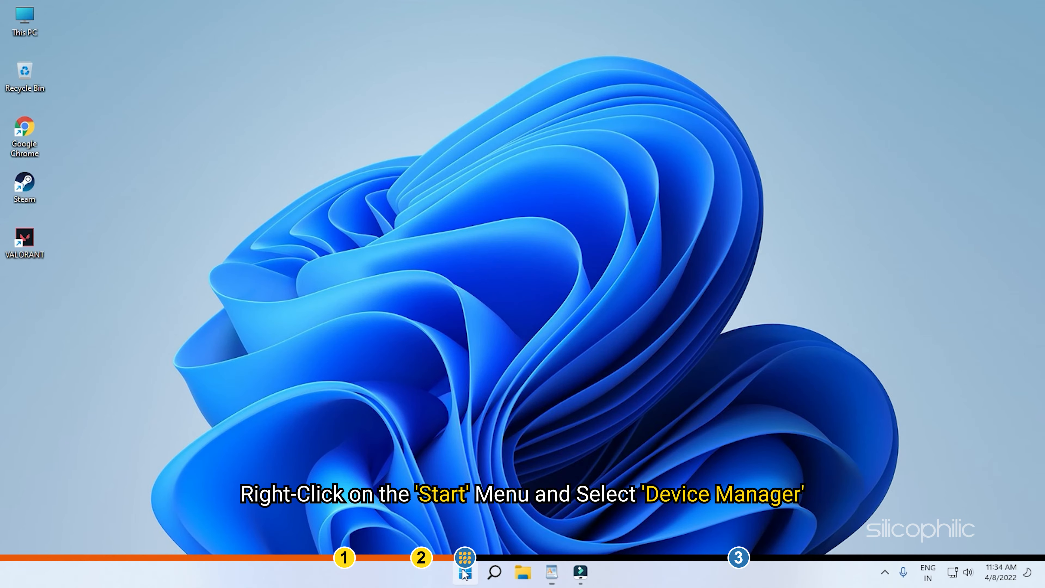
{"action": "right_click", "coordinate": [465, 572]}
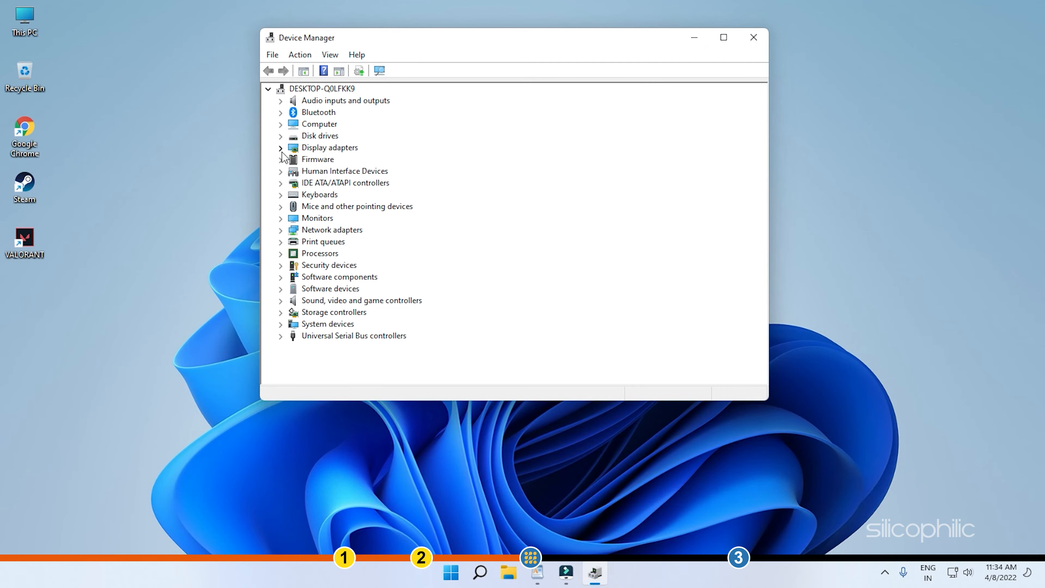
Begin a driver update for the AMD Radeon(TM) RX Vega 11 Graphics adapter under Display adapters
{"action": "left_click", "coordinate": [281, 148]}
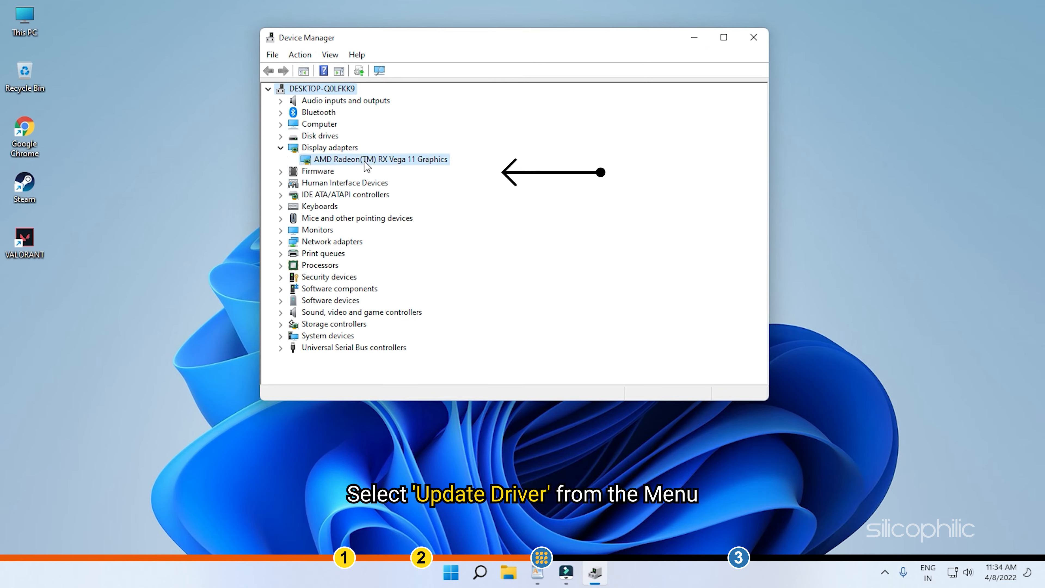
{"action": "right_click", "coordinate": [380, 158]}
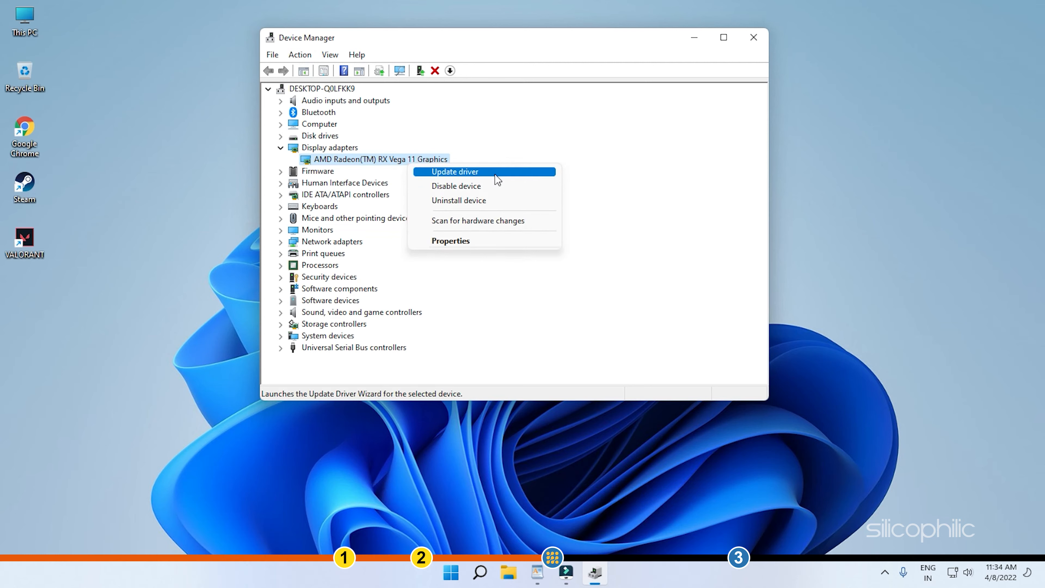
{"action": "left_click", "coordinate": [454, 172]}
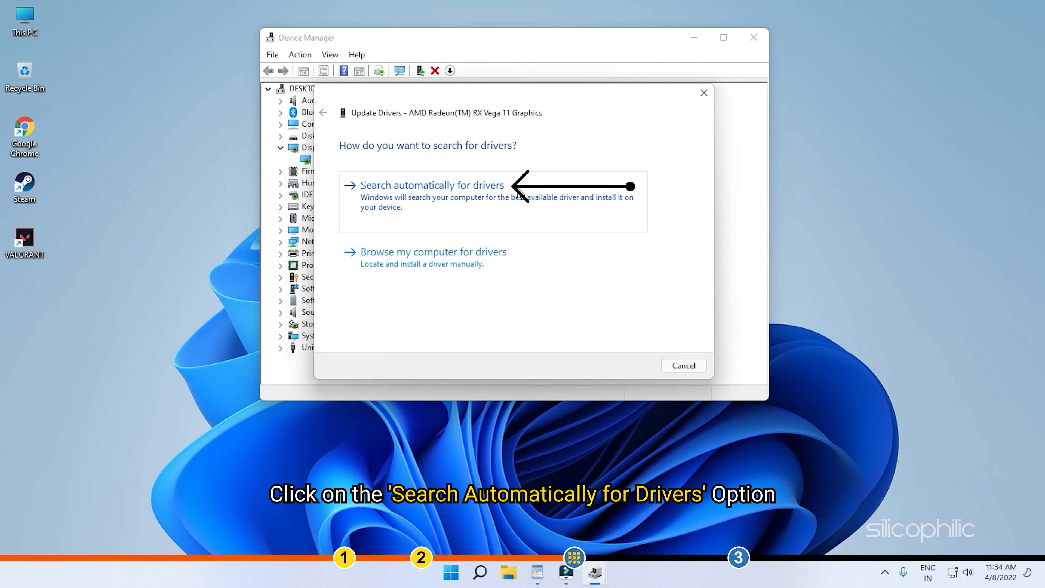
Search automatically for drivers, see the best driver is already installed, and close the wizard
{"action": "left_click", "coordinate": [431, 185]}
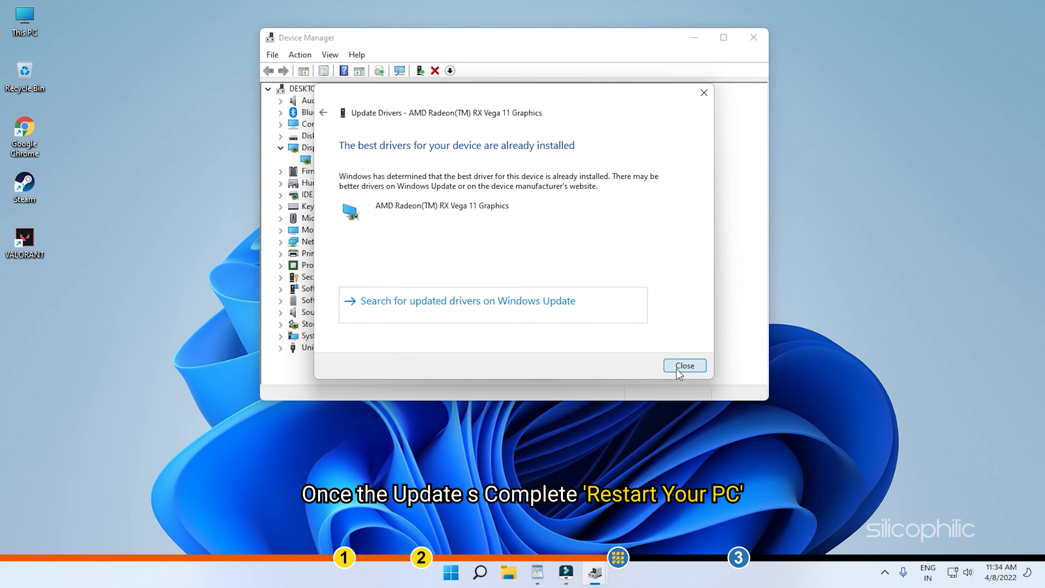
{"action": "left_click", "coordinate": [684, 365]}
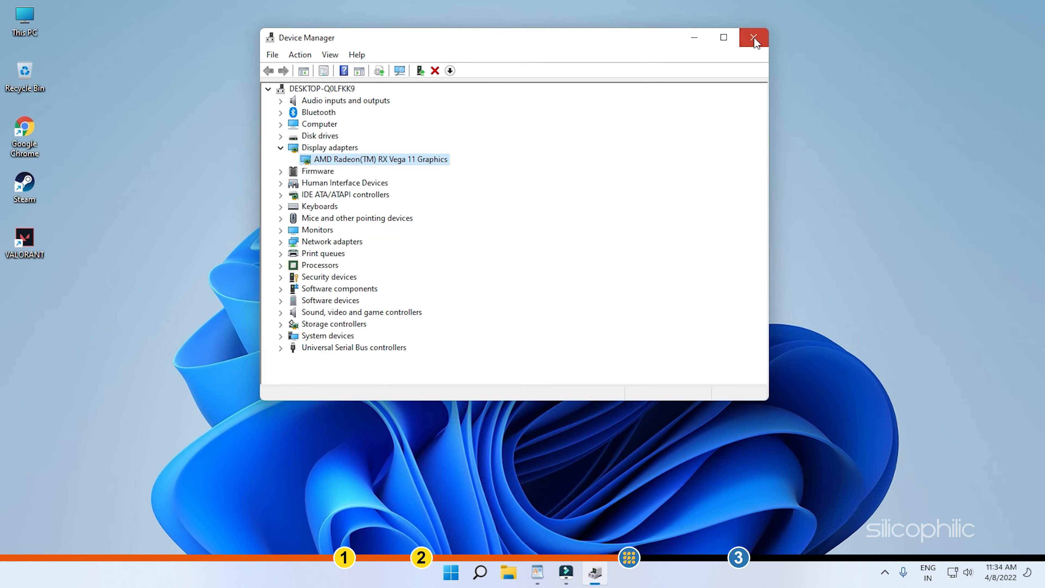
Close Device Manager, verify Radeon Software shows driver 22.3.1 up to date, then close it
{"action": "left_click", "coordinate": [754, 38]}
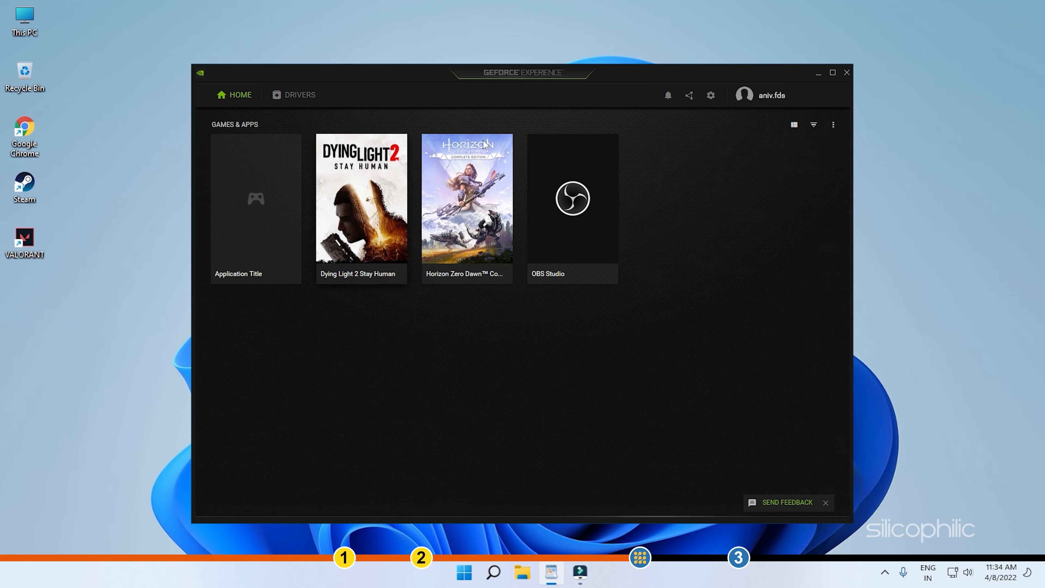
{"action": "left_click", "coordinate": [298, 95]}
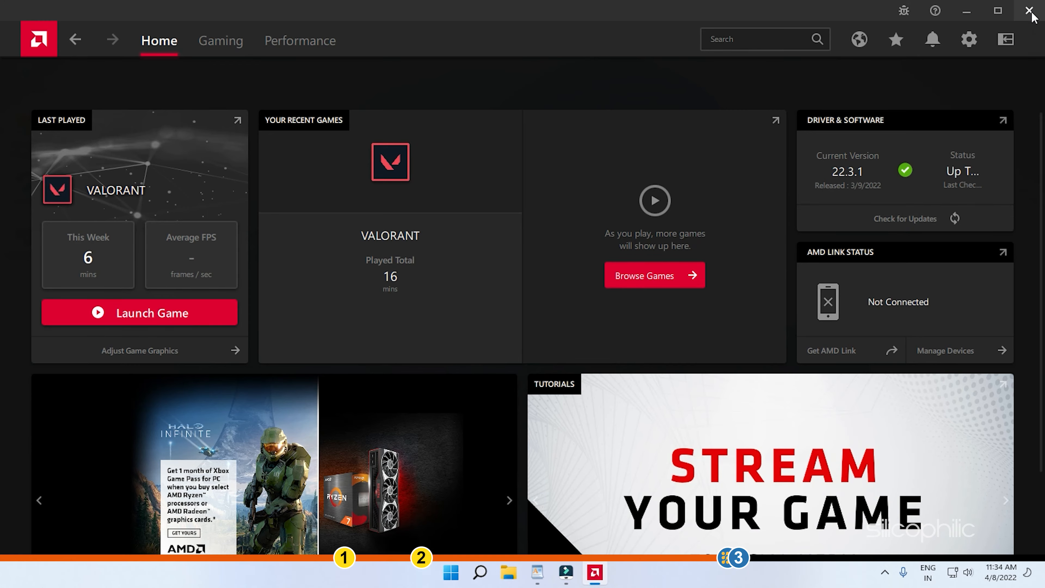
{"action": "left_click", "coordinate": [1032, 12]}
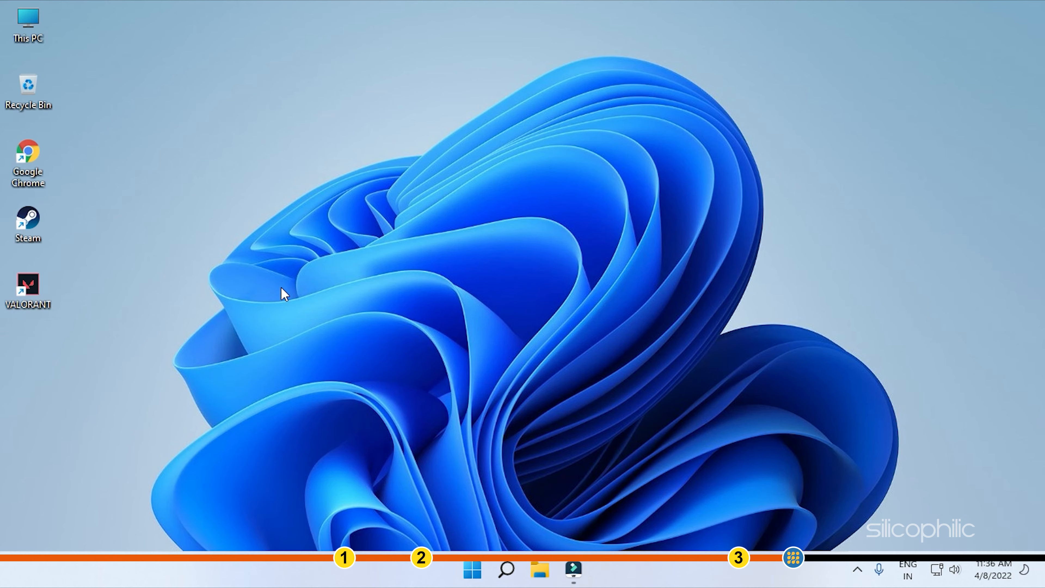
Open Settings with Win+I and reach the System > Display page
{"action": "key", "text": "Win+i"}
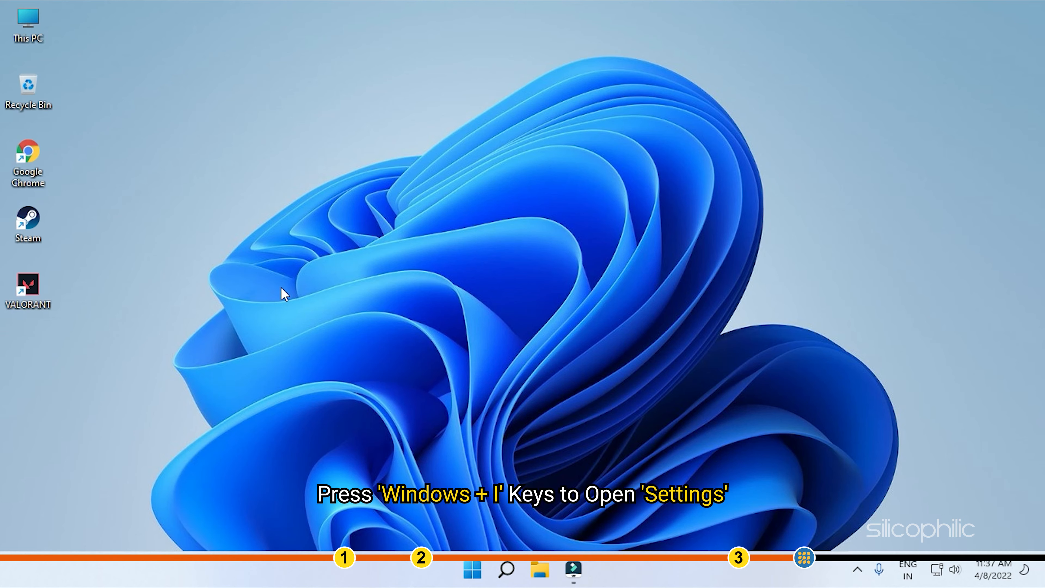
{"action": "key", "text": "Win+i"}
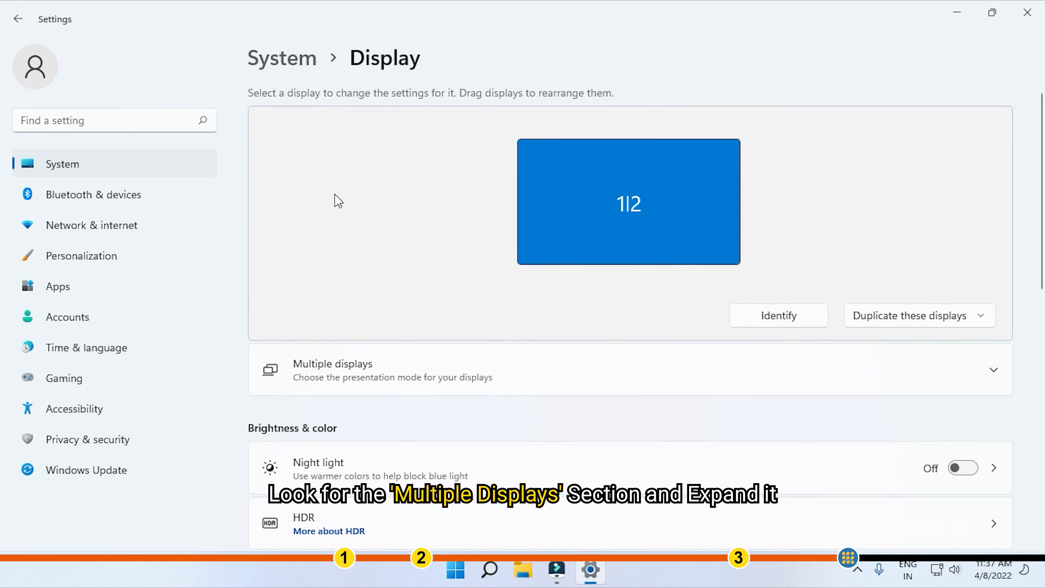
{"action": "mouse_move", "coordinate": [339, 356]}
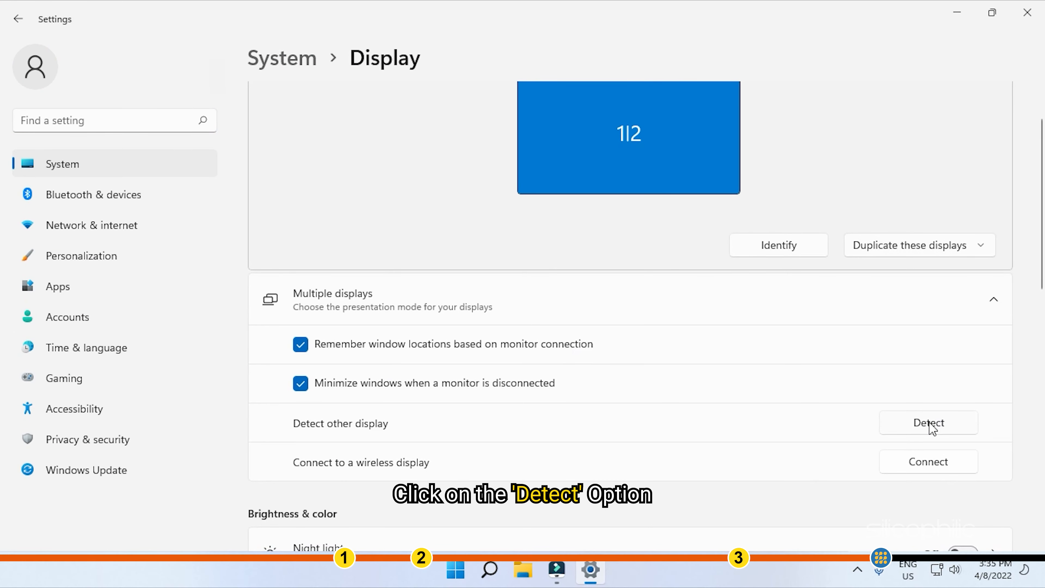
Run Detect other display (none found) and close Settings back to the desktop
{"action": "left_click", "coordinate": [929, 422]}
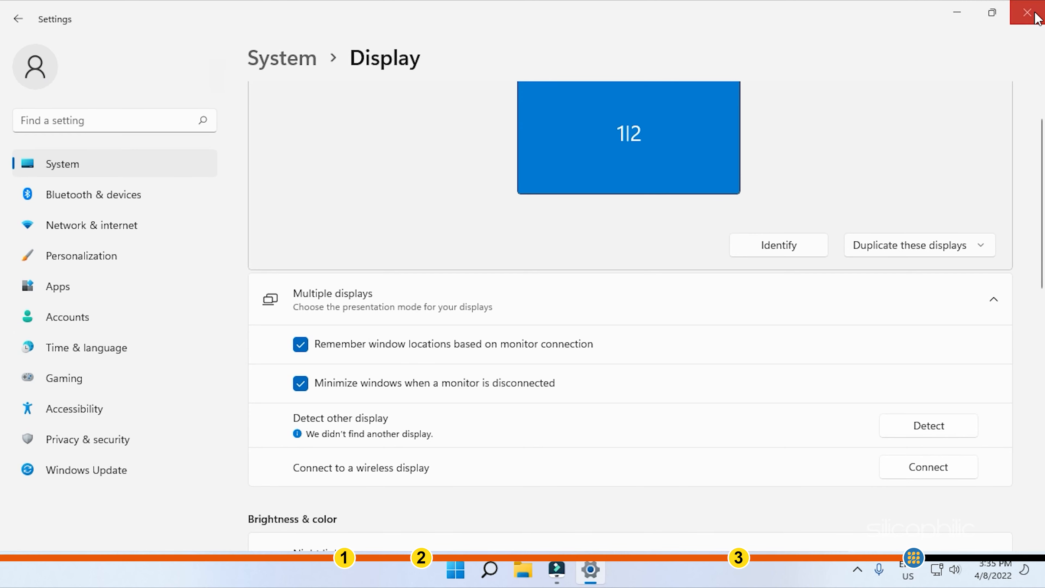
{"action": "left_click", "coordinate": [1033, 12]}
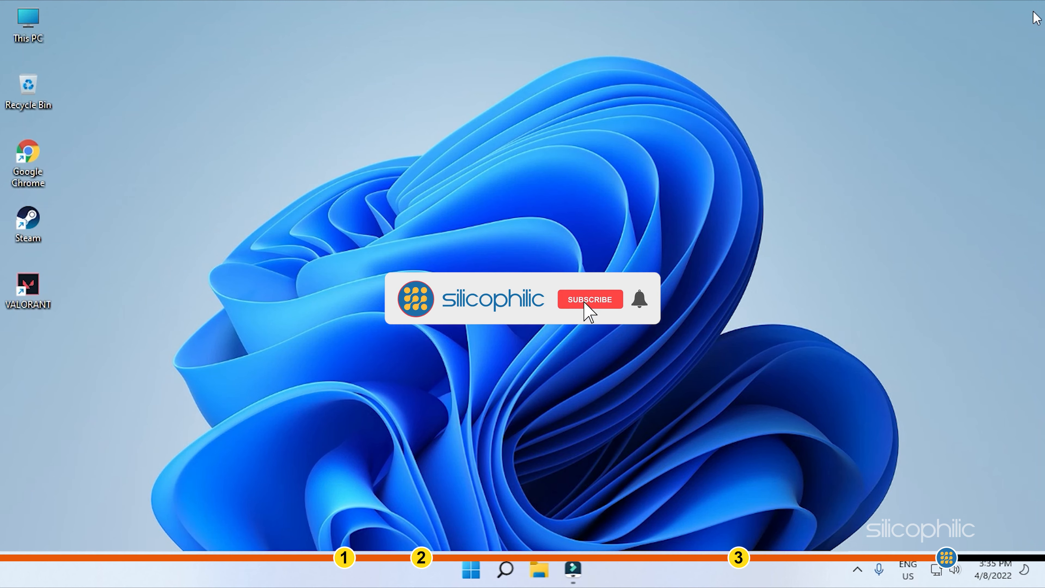
{"action": "left_click", "coordinate": [589, 299]}
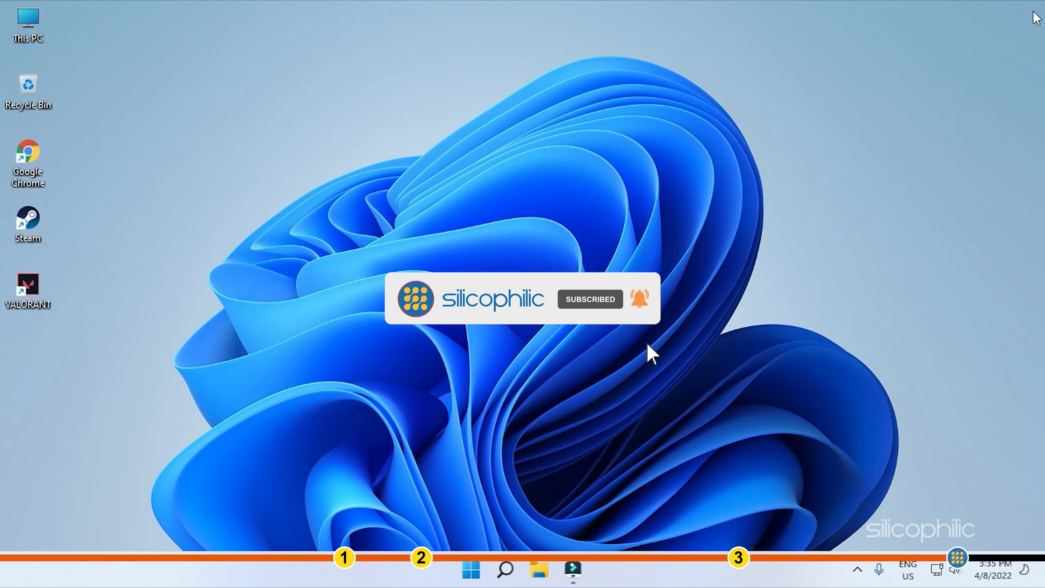